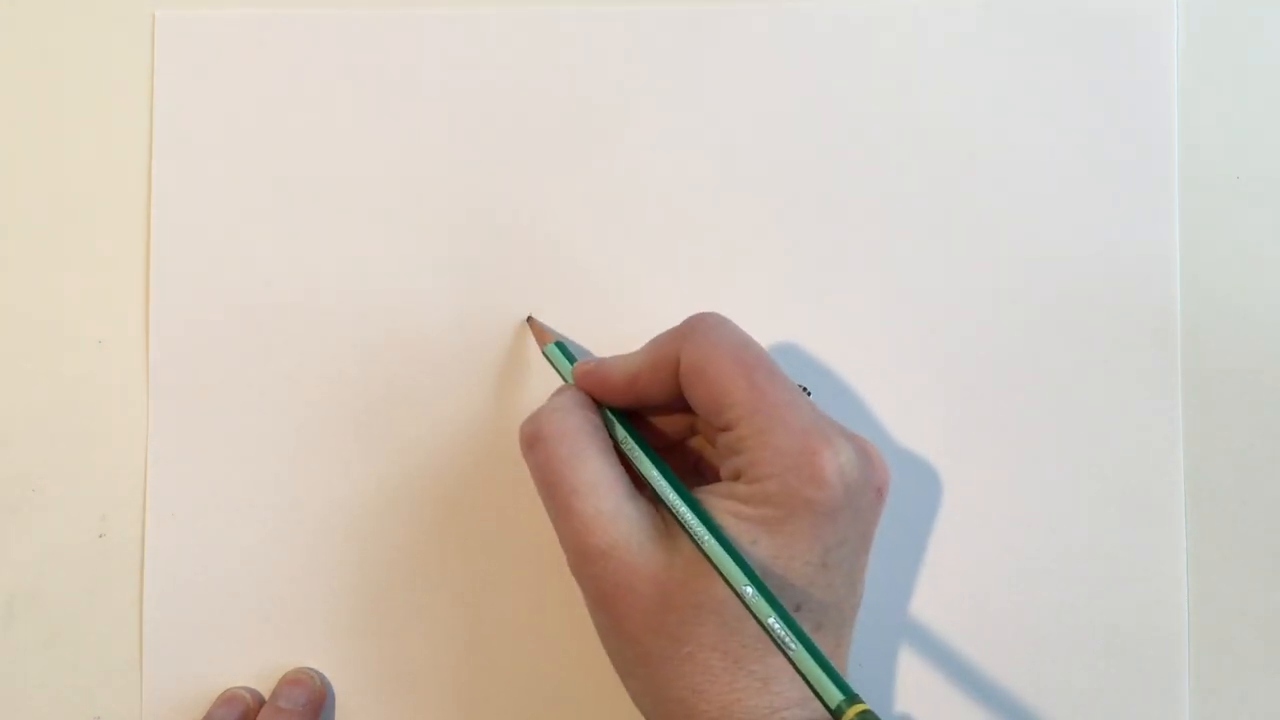
left_click_drag(530, 320, 696, 364)
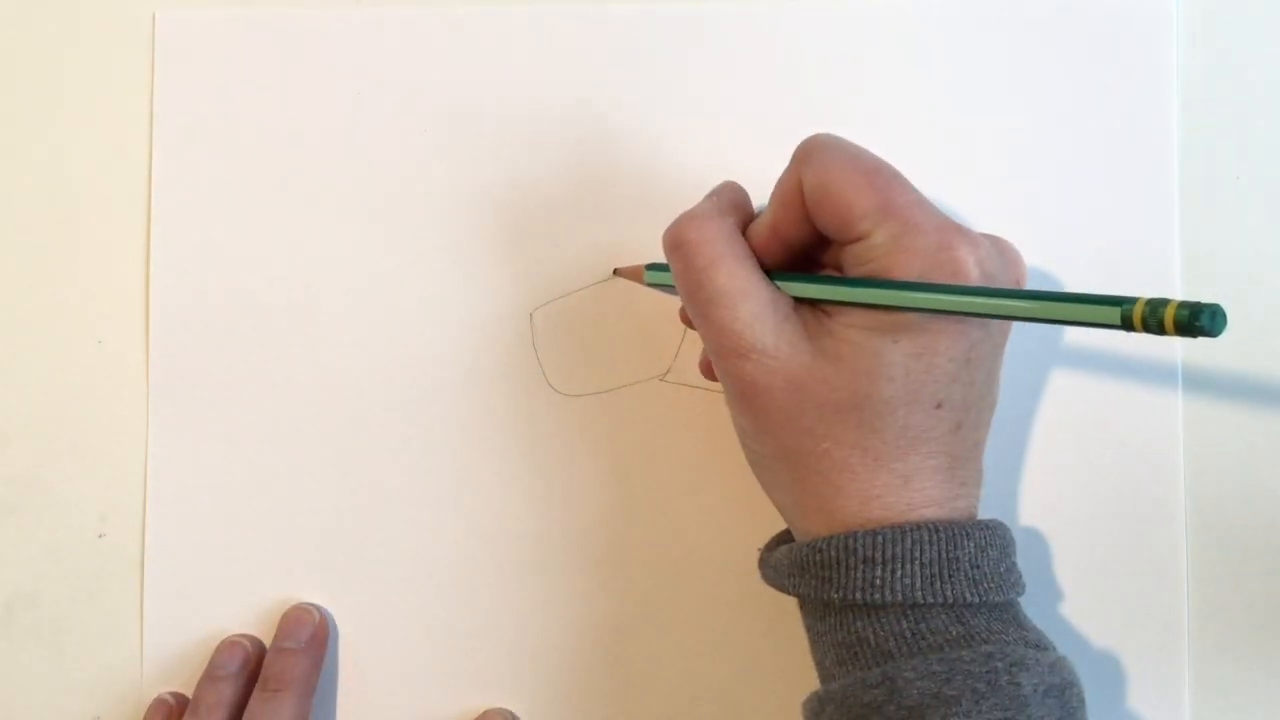
left_click_drag(620, 280, 760, 380)
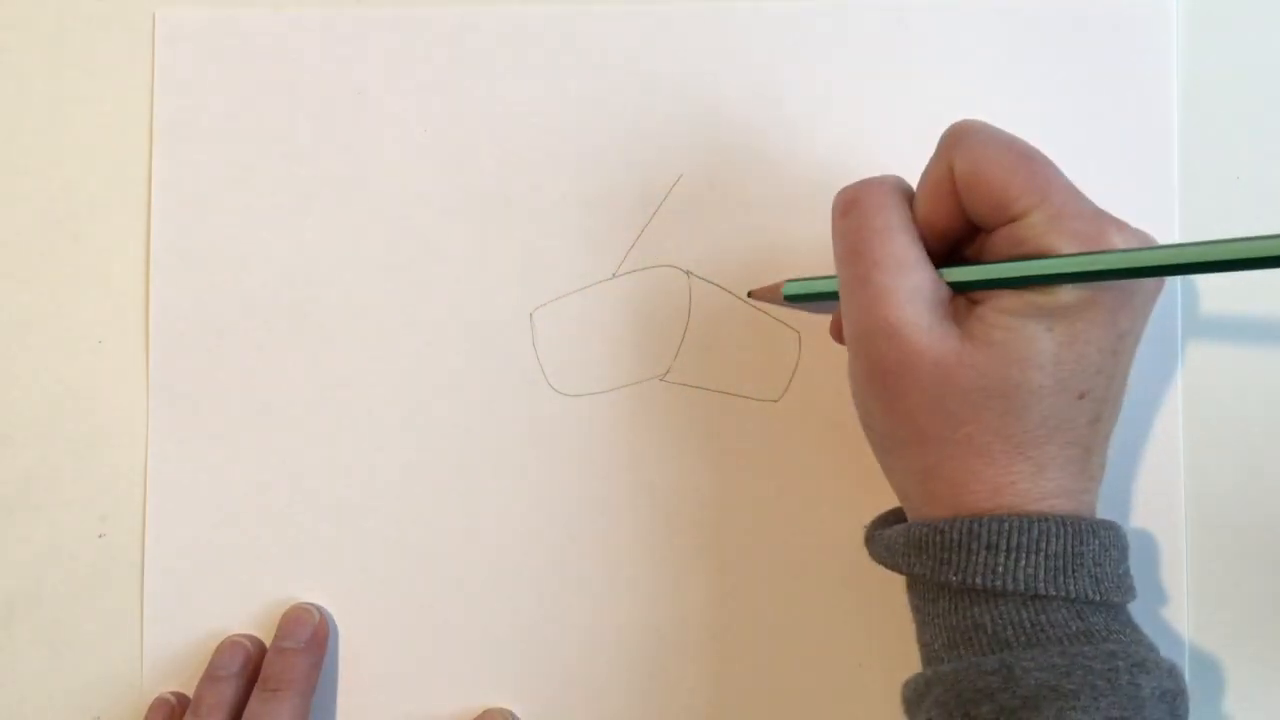